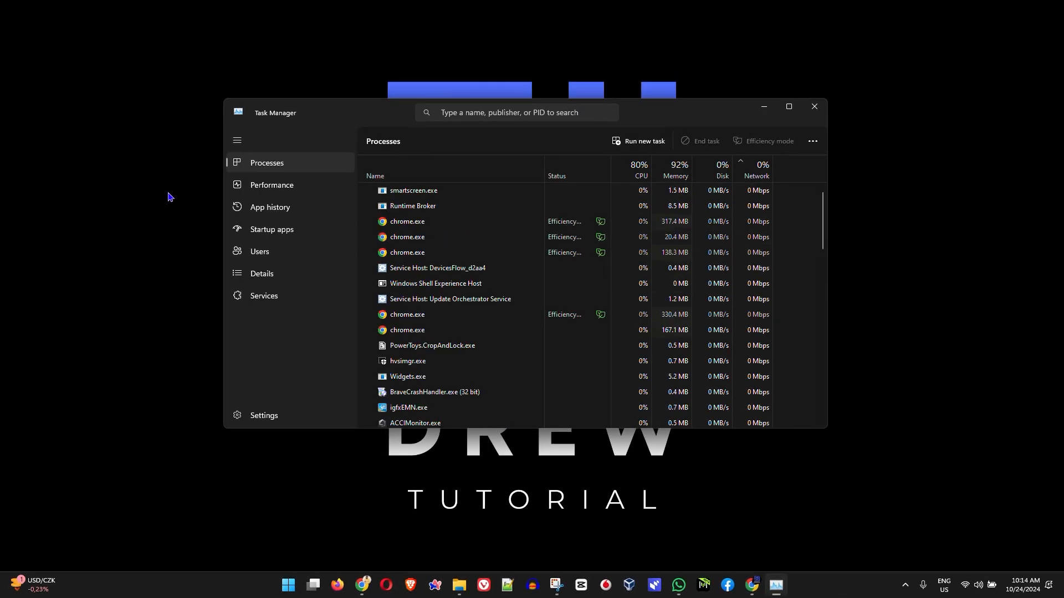
Step: Filter the Processes list by searching 'WINDOWS EXP' so only Windows Explorer remains
left_click(788, 106)
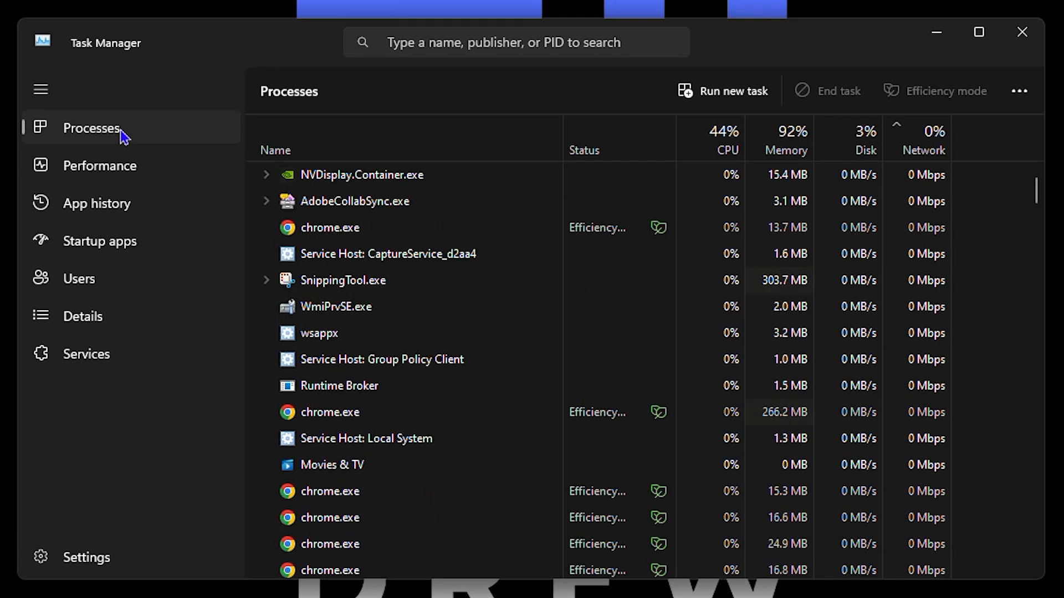
left_click(515, 42)
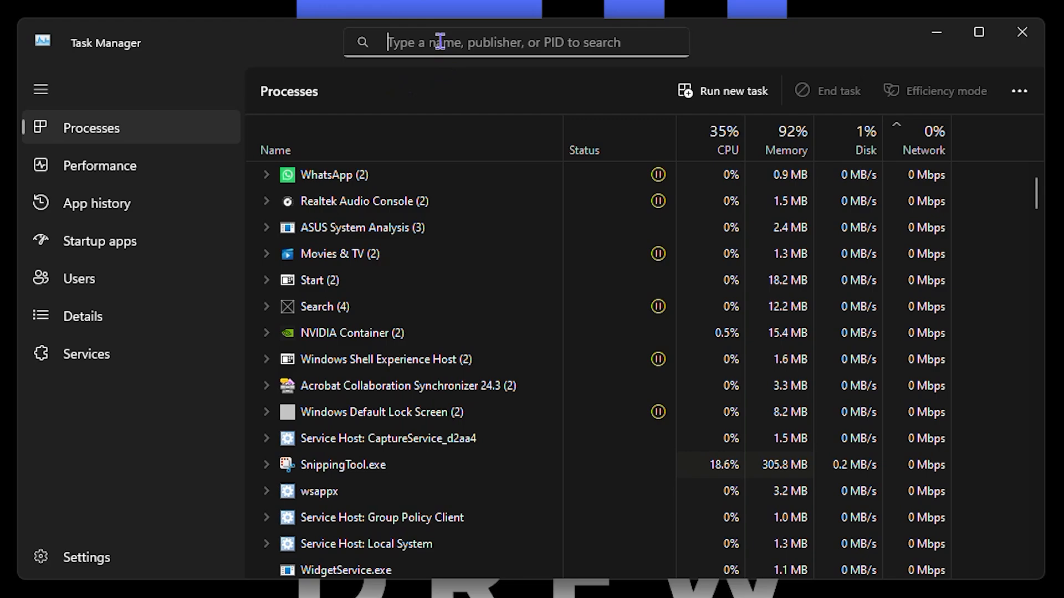
type("W")
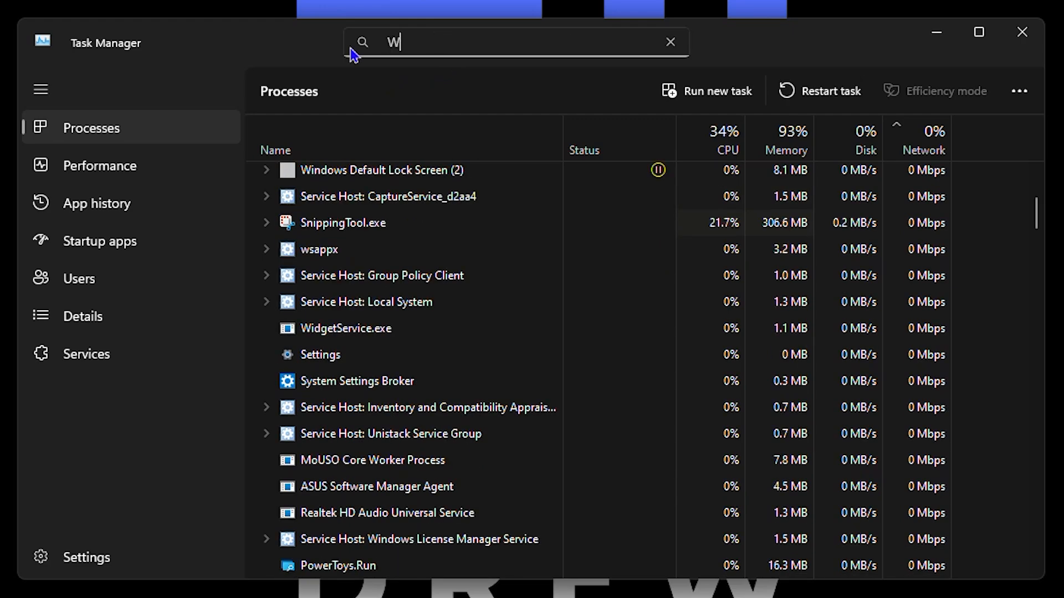
type("INDOWS EXP")
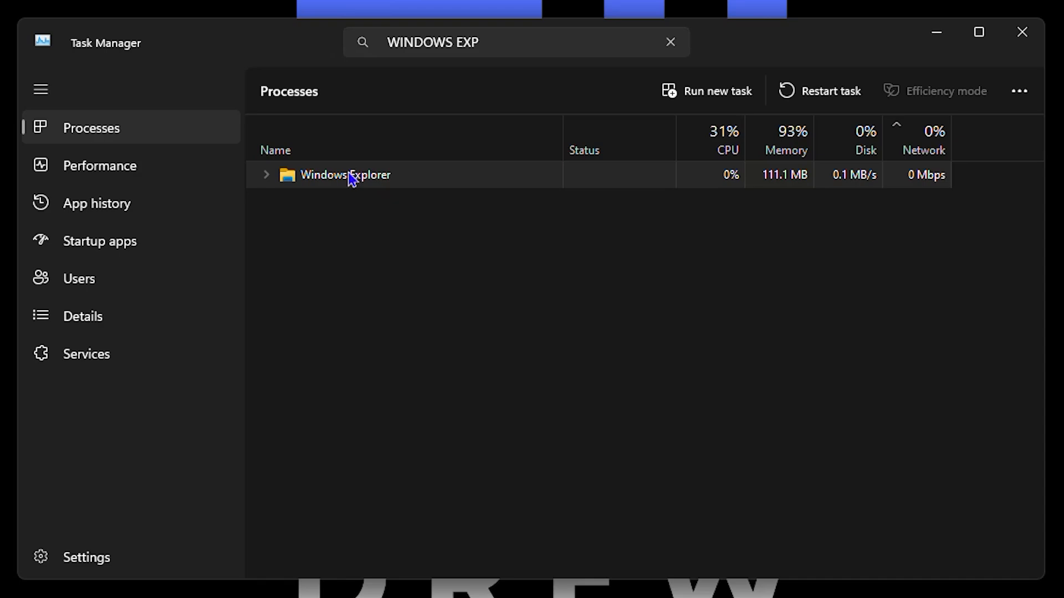
Step: Restart the Windows Explorer process from its context menu to reload the taskbar
right_click(346, 174)
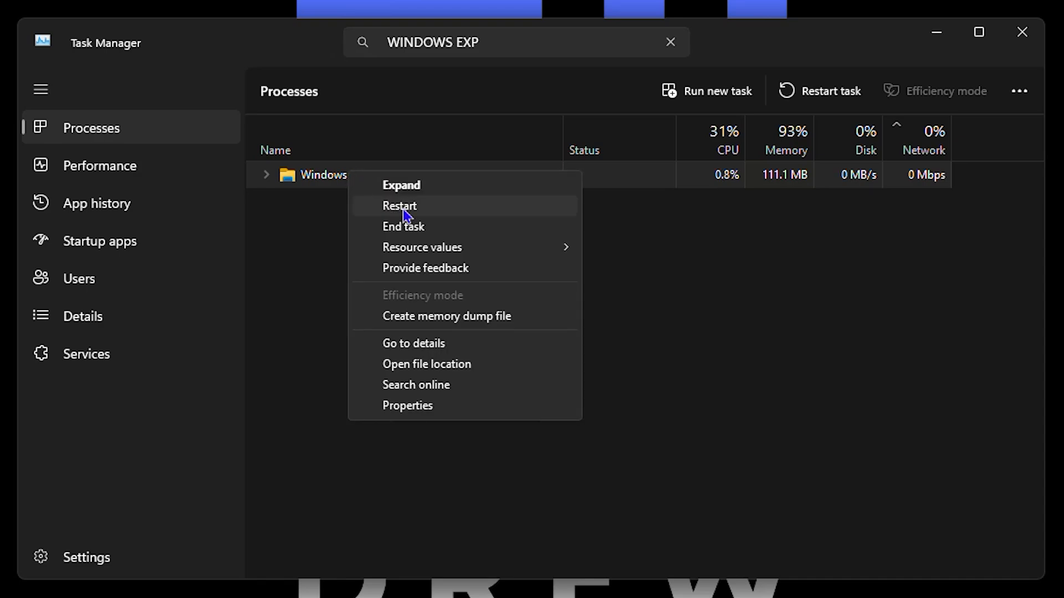
left_click(400, 206)
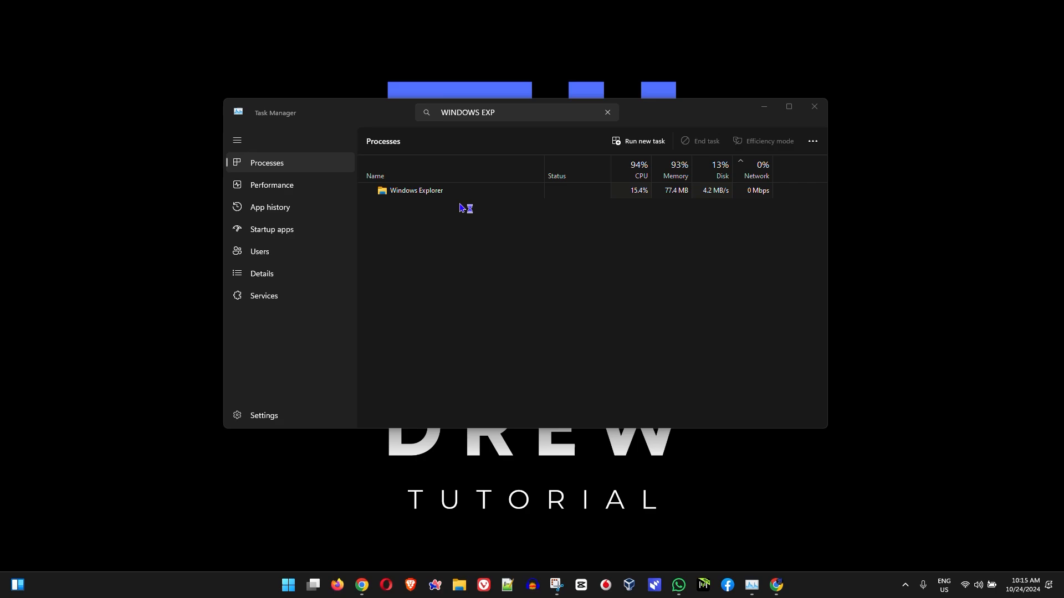
mouse_move(937, 527)
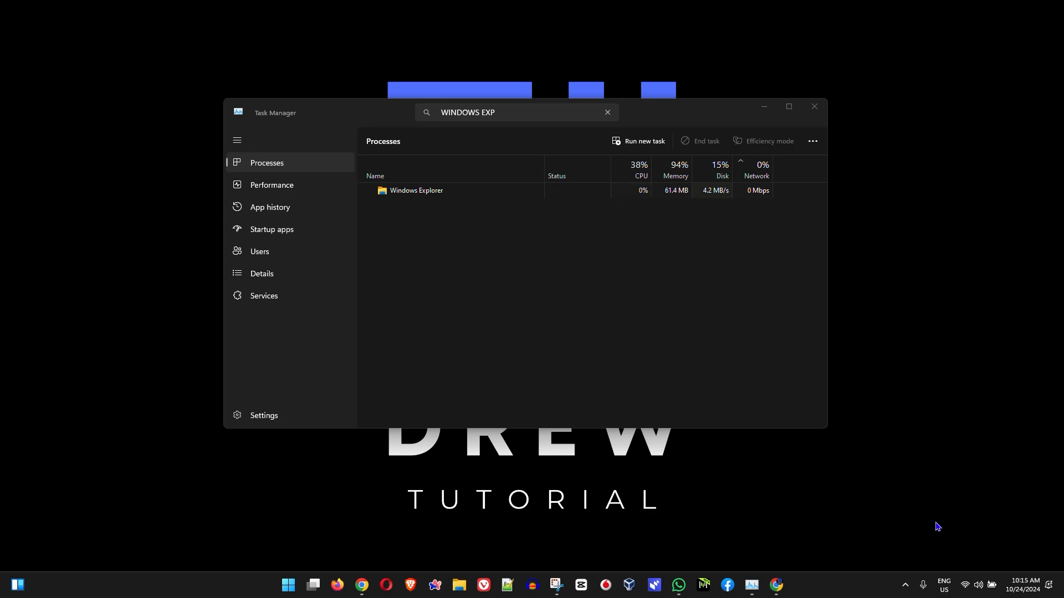